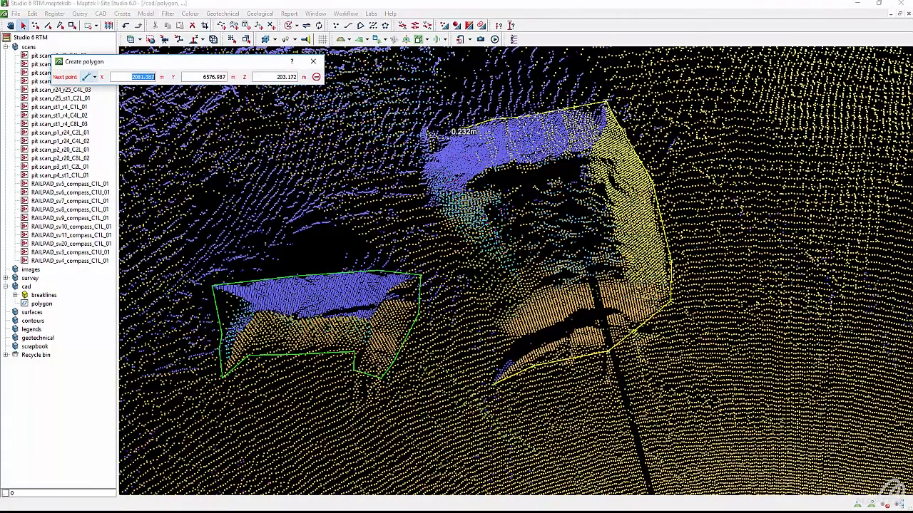
Step: Place a further vertex of the yellow polygon along the larger mound's edge
click(499, 328)
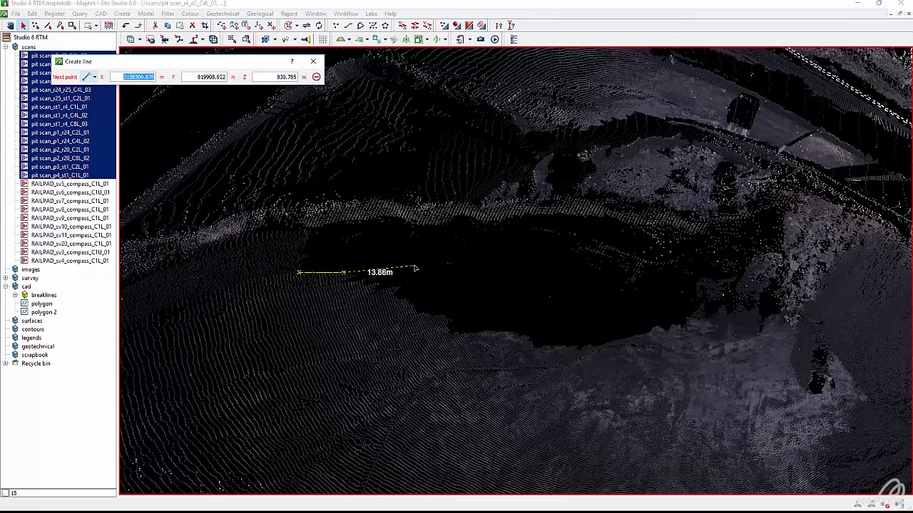
Step: Add two more points to the line across the dark pit floor
click(520, 267)
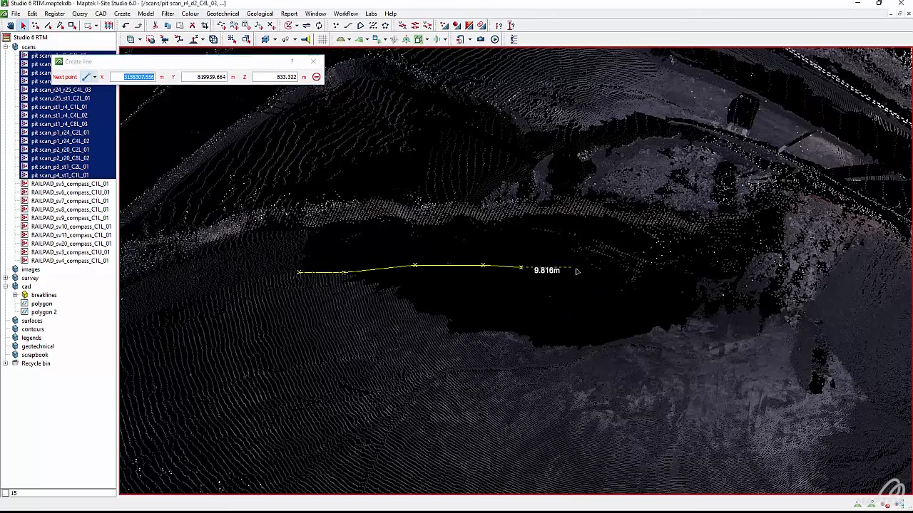
click(684, 283)
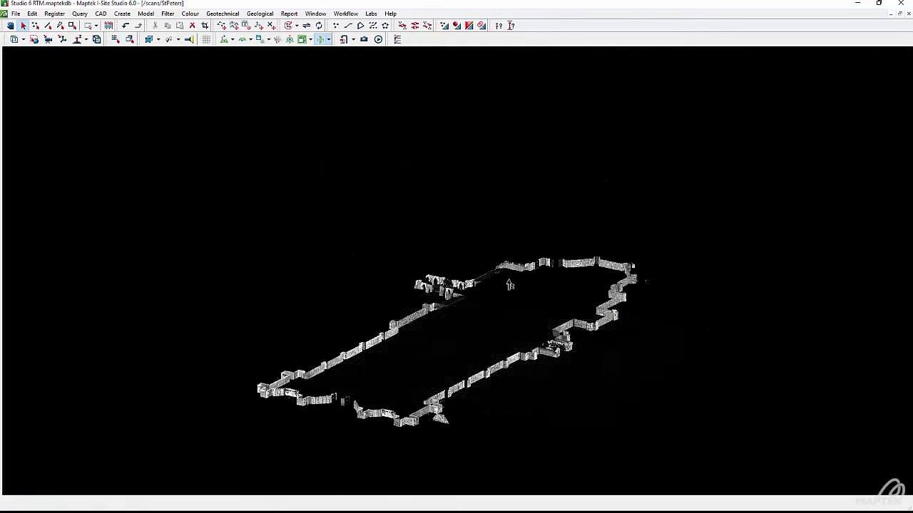
mouse_move(520, 255)
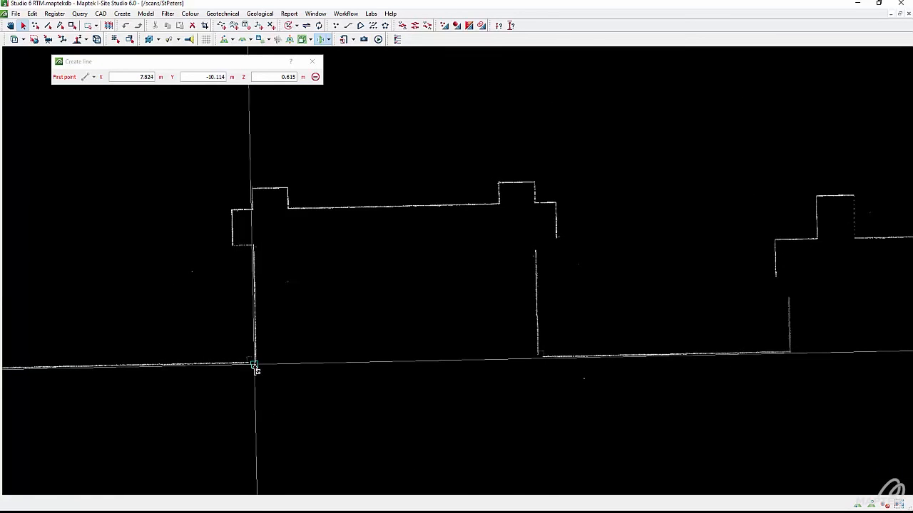
Step: Place the line's first point on the StPeters building wall corner in plan view
click(255, 367)
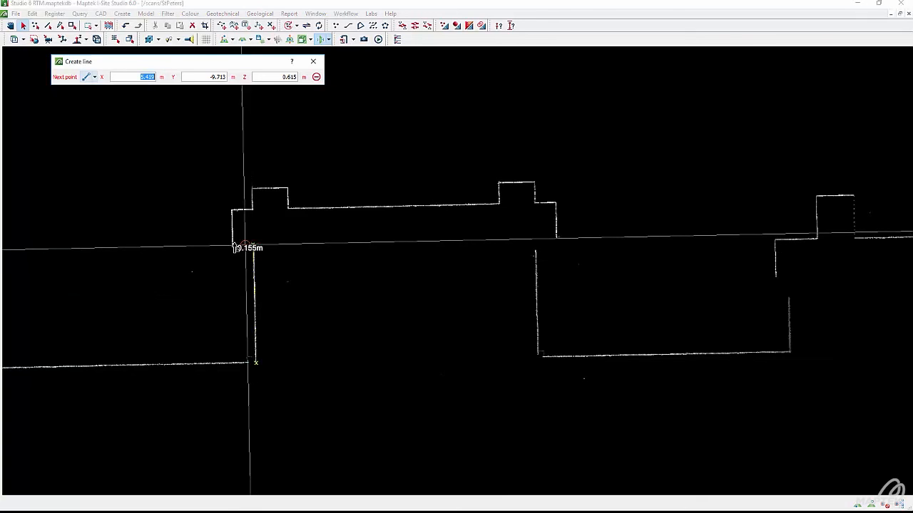